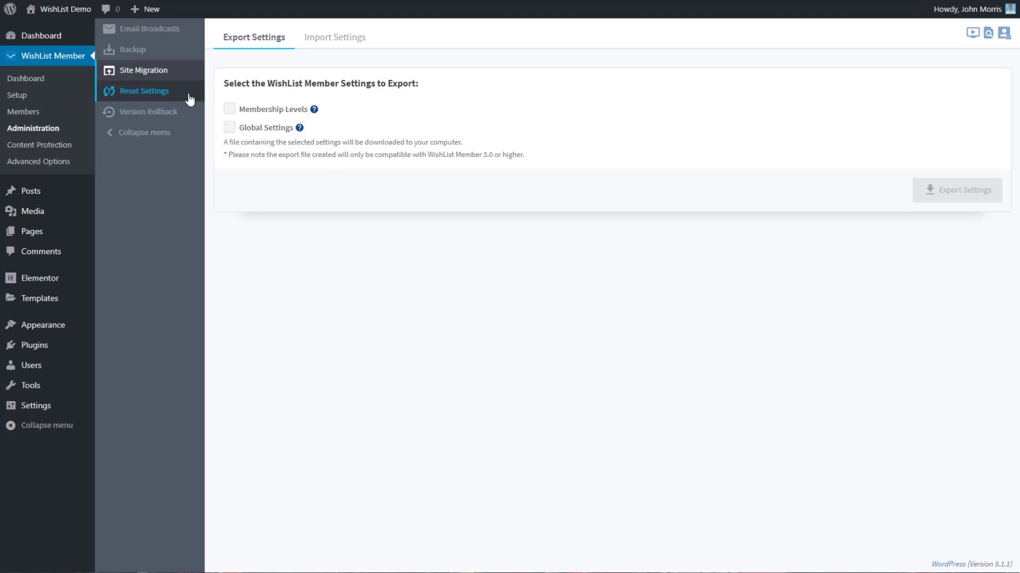
# - Tick Membership Levels so levels are included in the export
pyautogui.click(229, 109)
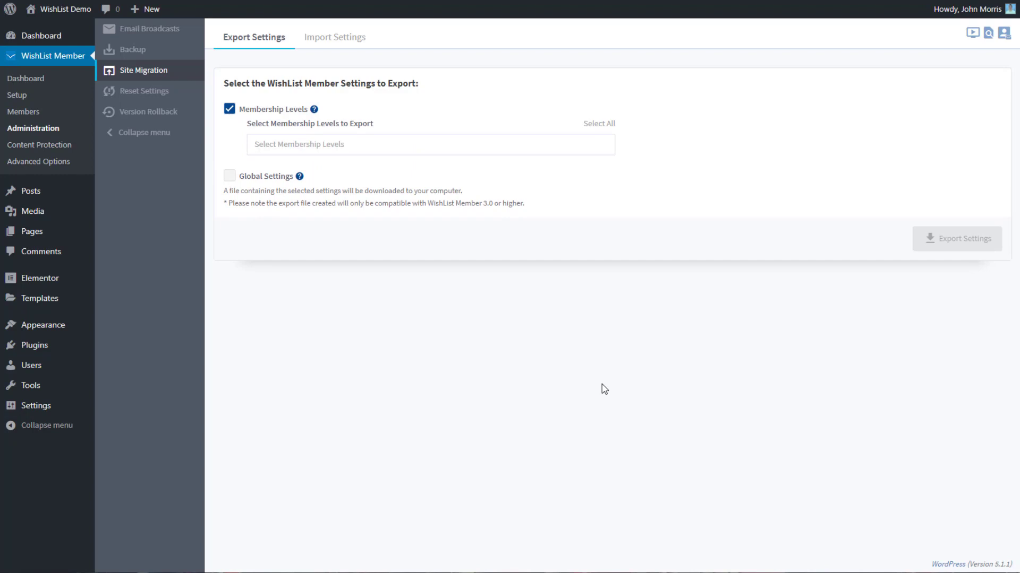
pyautogui.moveTo(229, 108)
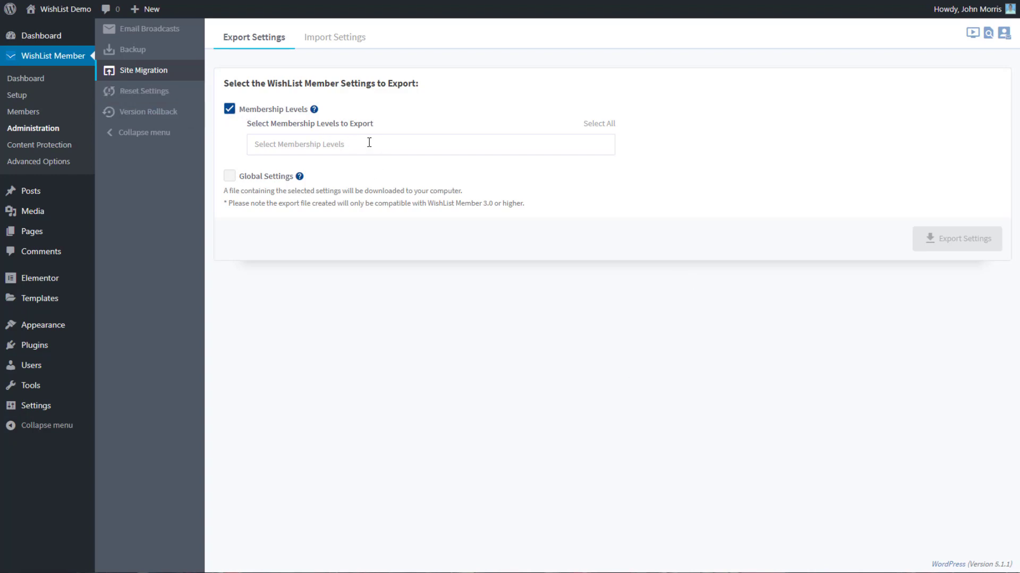
# - Select the Gold membership level in the Select Membership Levels field for export
pyautogui.click(429, 144)
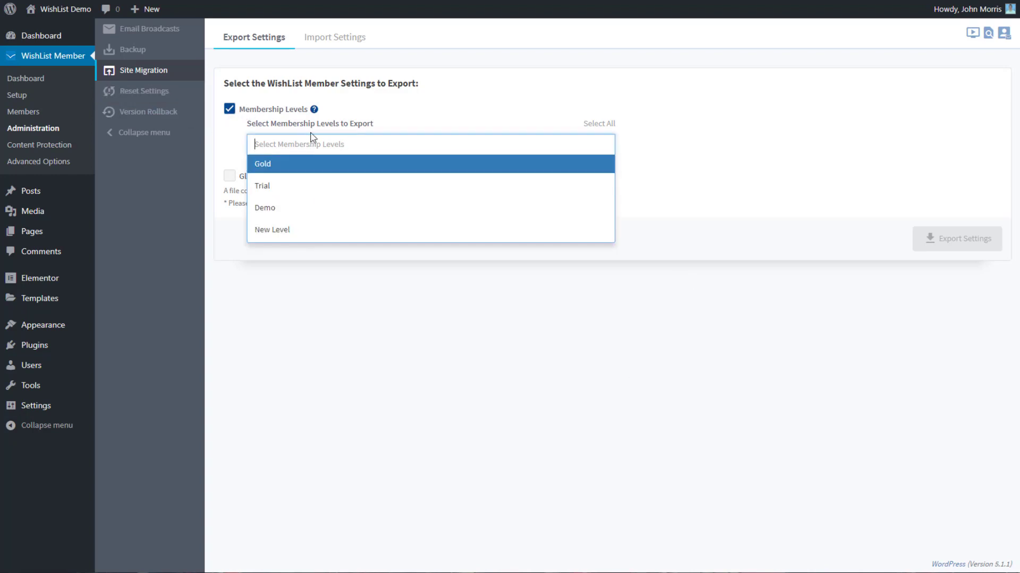
pyautogui.click(673, 190)
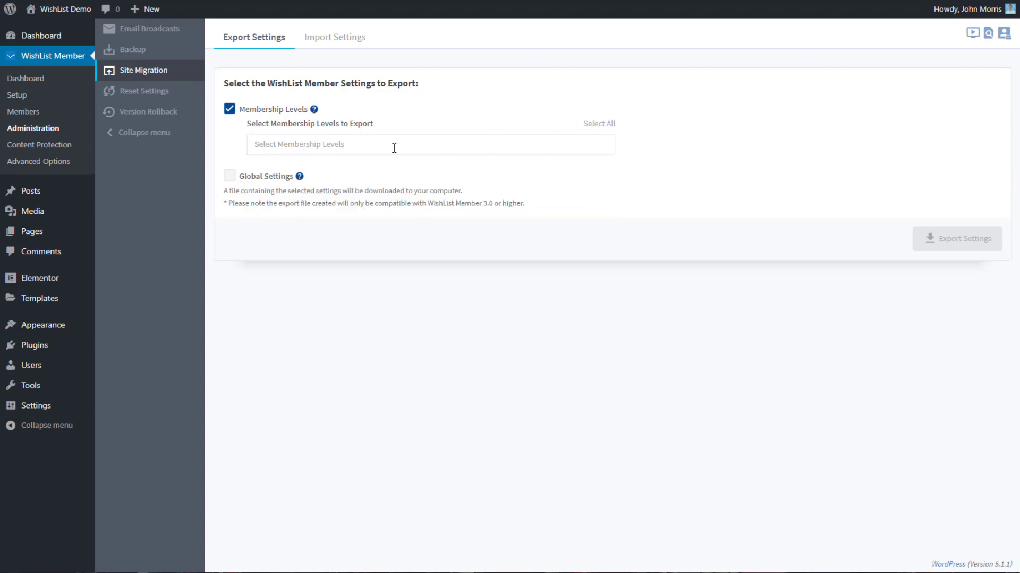
pyautogui.click(598, 124)
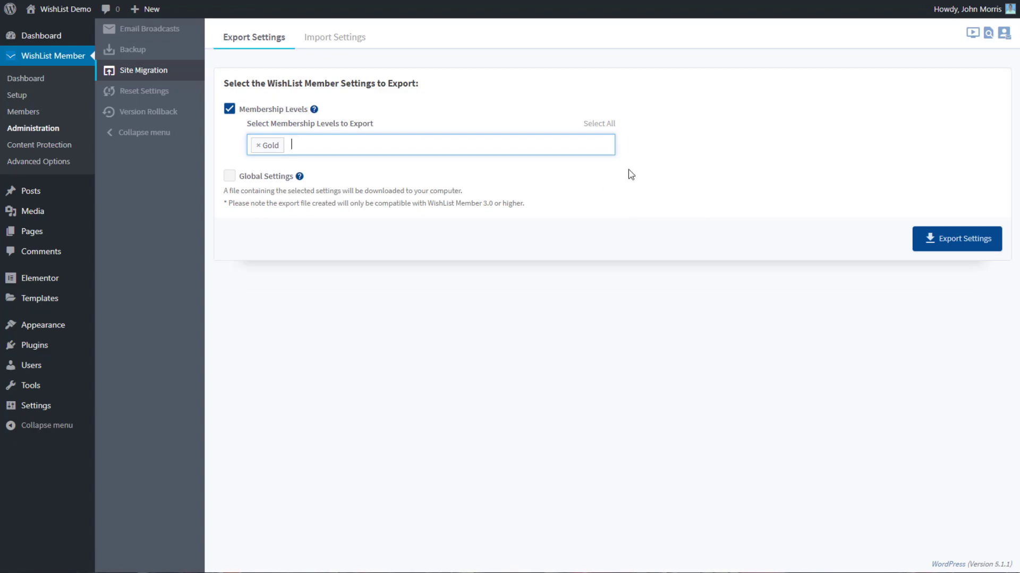
pyautogui.moveTo(535, 222)
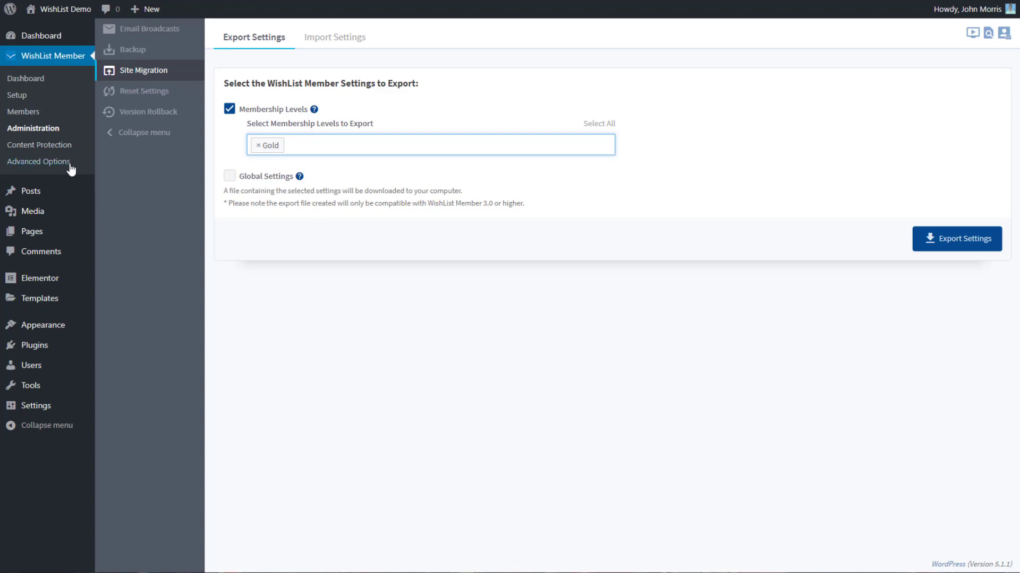
pyautogui.moveTo(503, 296)
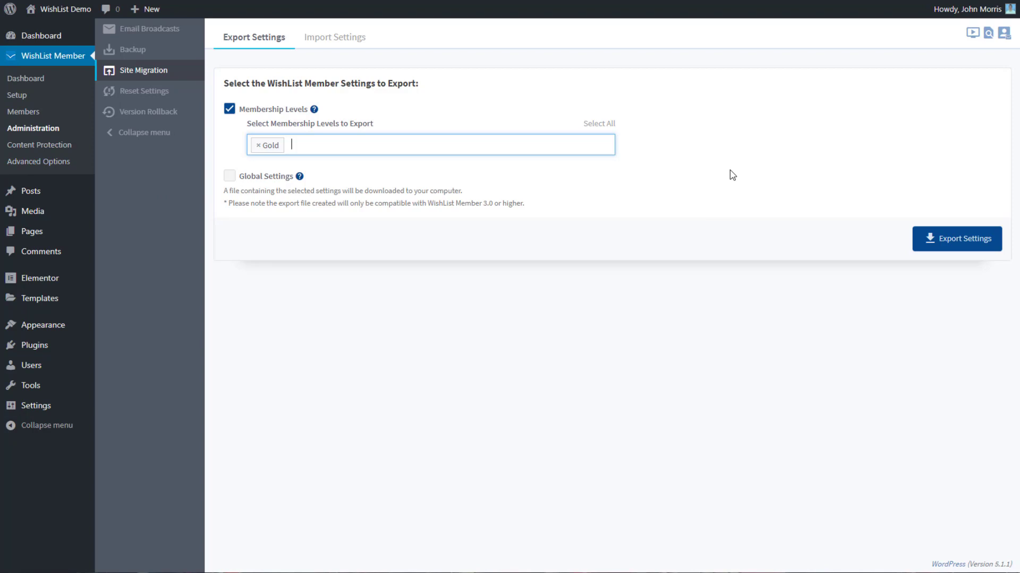
pyautogui.moveTo(730, 178)
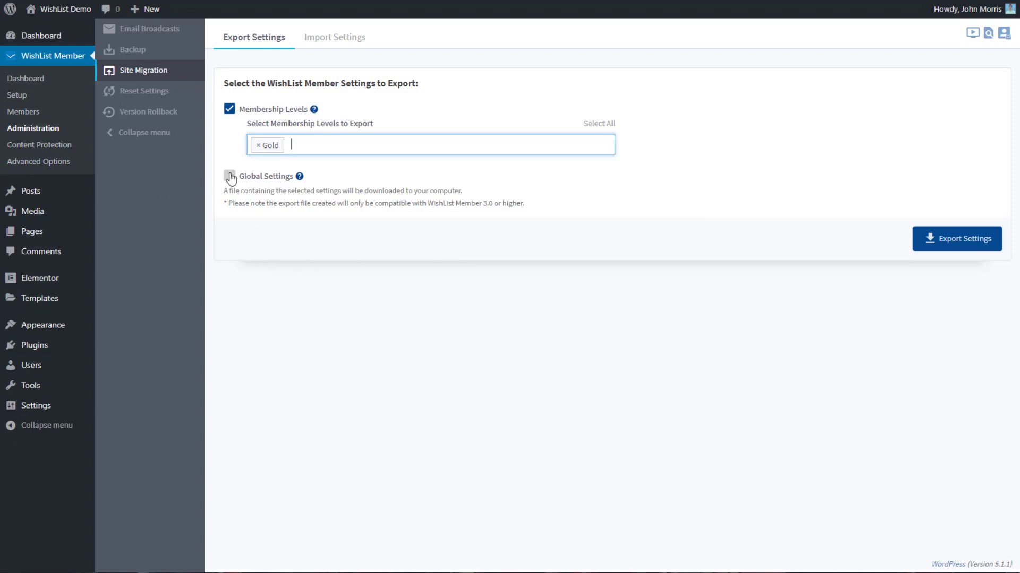
# - Tick Global Settings so they are exported alongside the Gold level
pyautogui.click(229, 176)
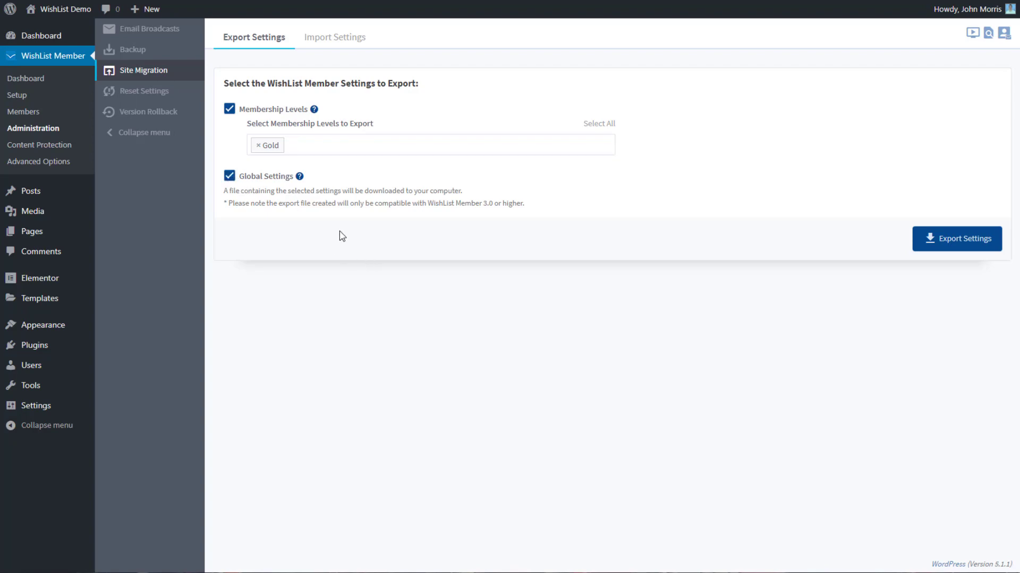
pyautogui.moveTo(440, 286)
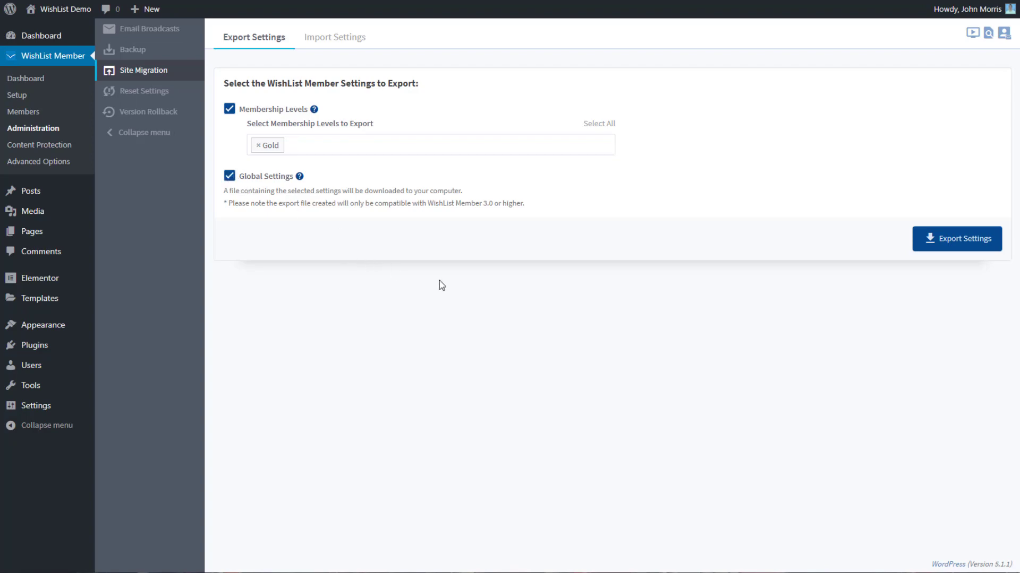
pyautogui.moveTo(454, 279)
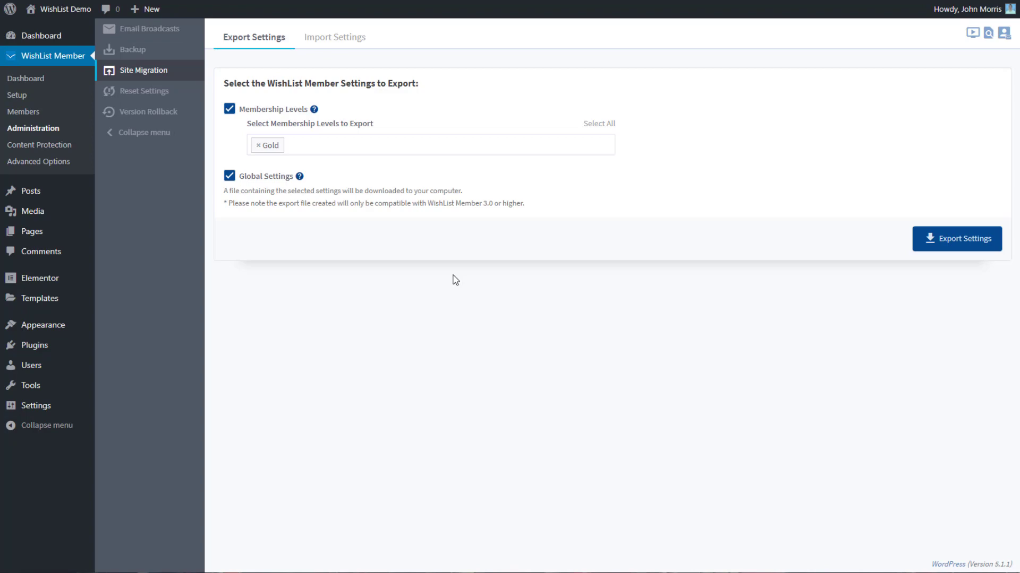
pyautogui.moveTo(351, 278)
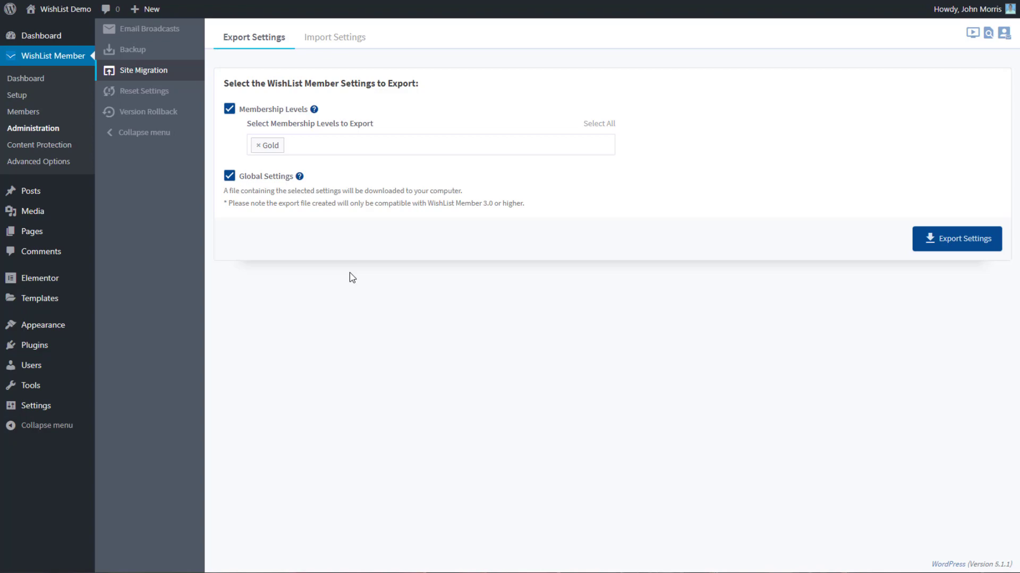
pyautogui.moveTo(278, 203)
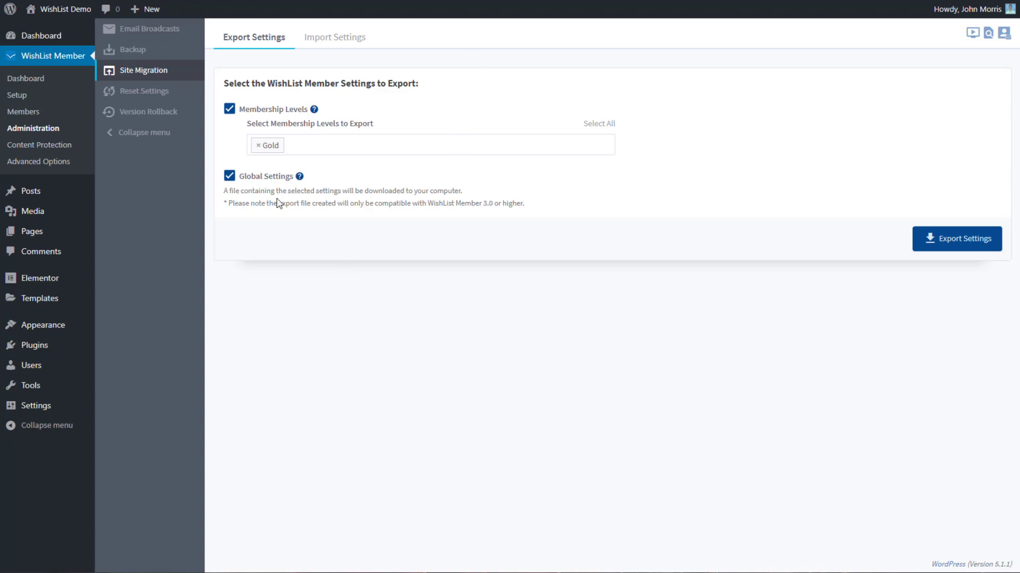
pyautogui.moveTo(346, 207)
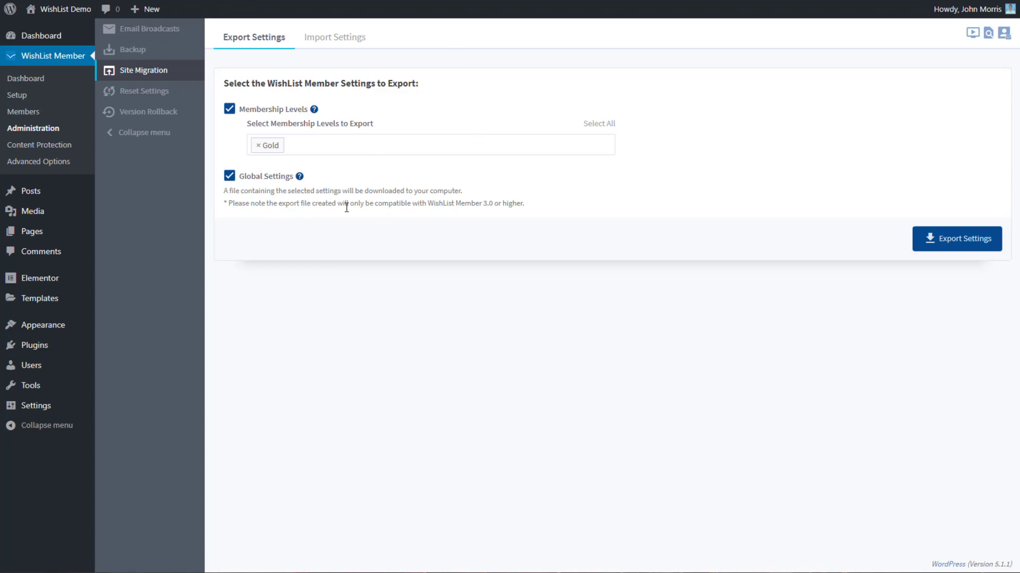
pyautogui.moveTo(348, 207)
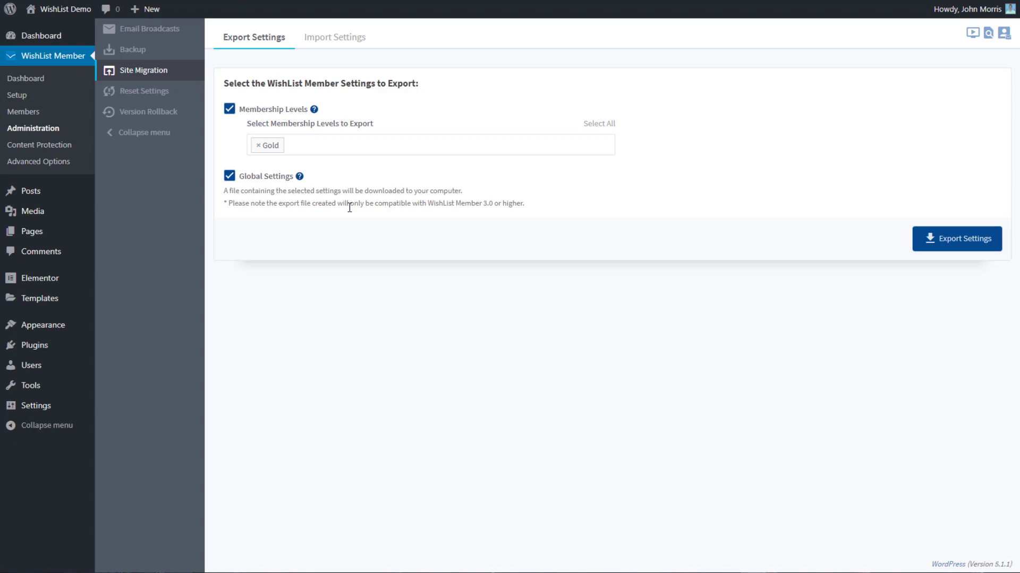
pyautogui.moveTo(683, 245)
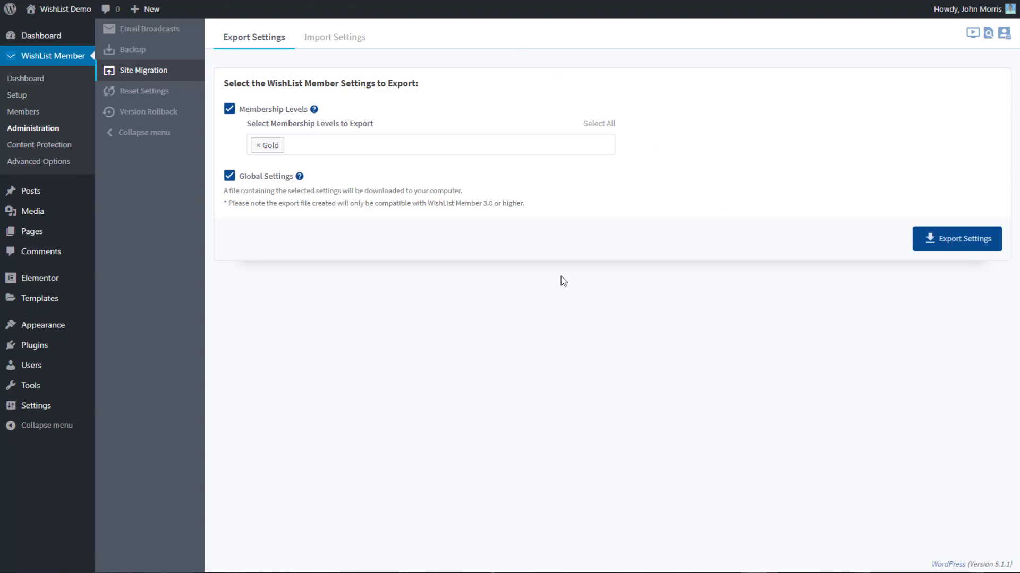
# - Export the Gold level and global settings and save them as a .wlm3settings file
pyautogui.click(956, 239)
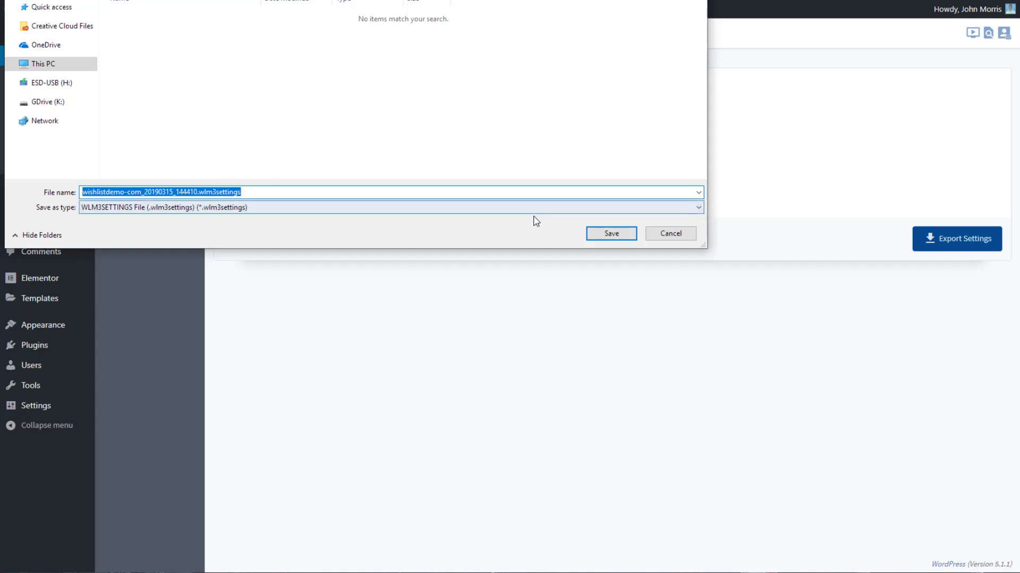
pyautogui.click(610, 233)
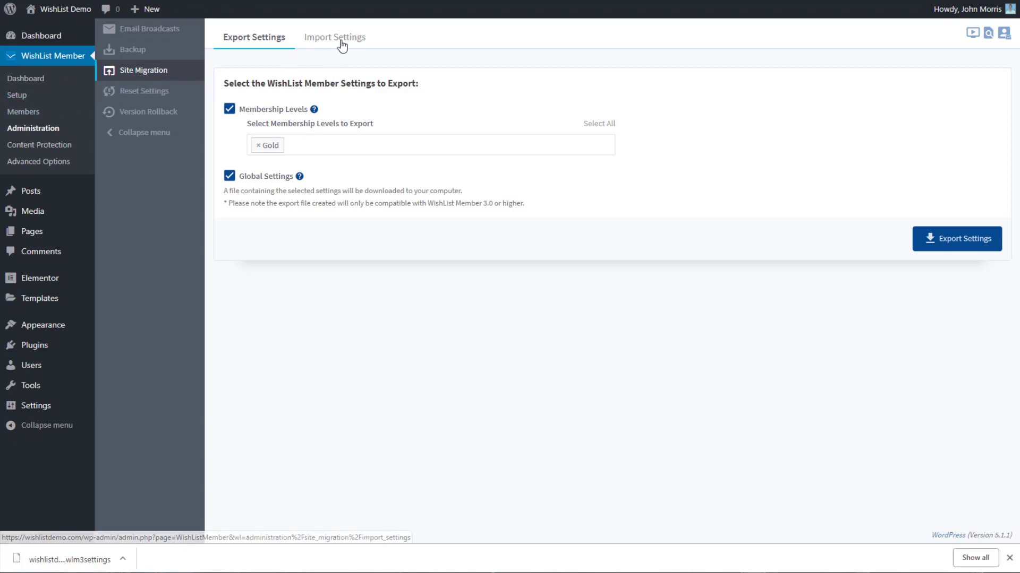
# - On Import Settings, choose wishlistdemo-com_20190315_144410.wlm3settings as the file to import
pyautogui.click(334, 37)
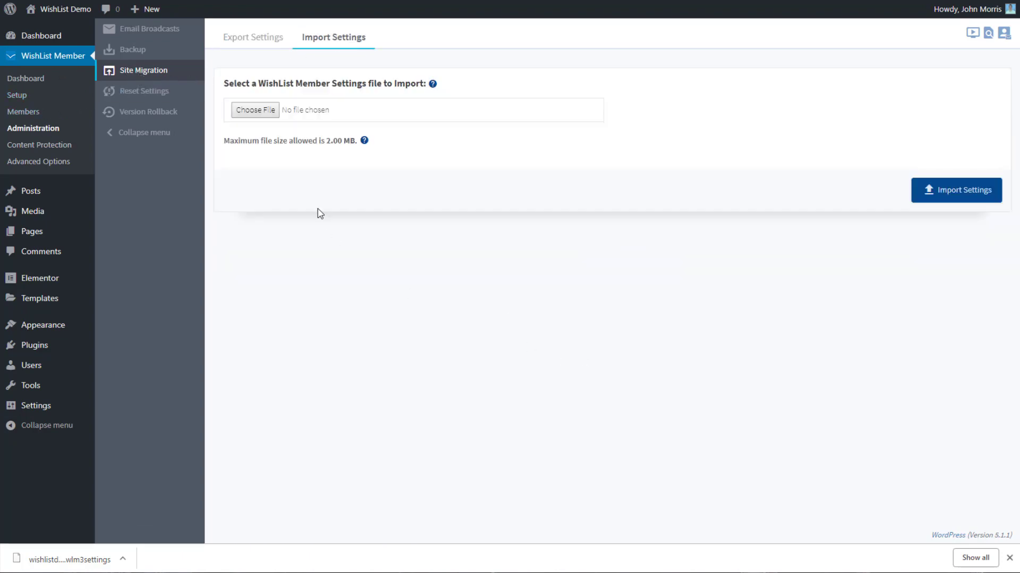
pyautogui.click(255, 110)
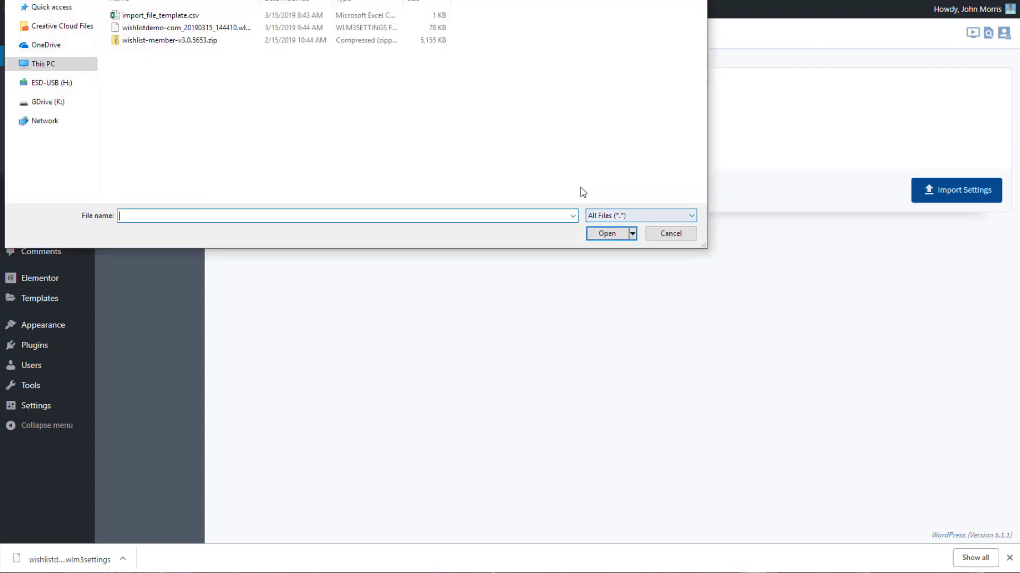
pyautogui.click(184, 28)
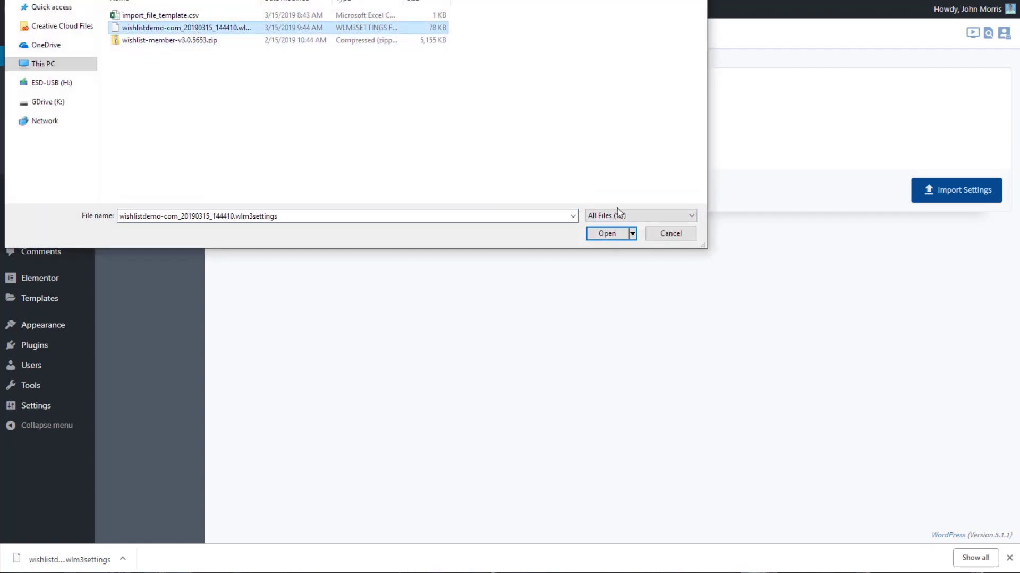
pyautogui.click(605, 233)
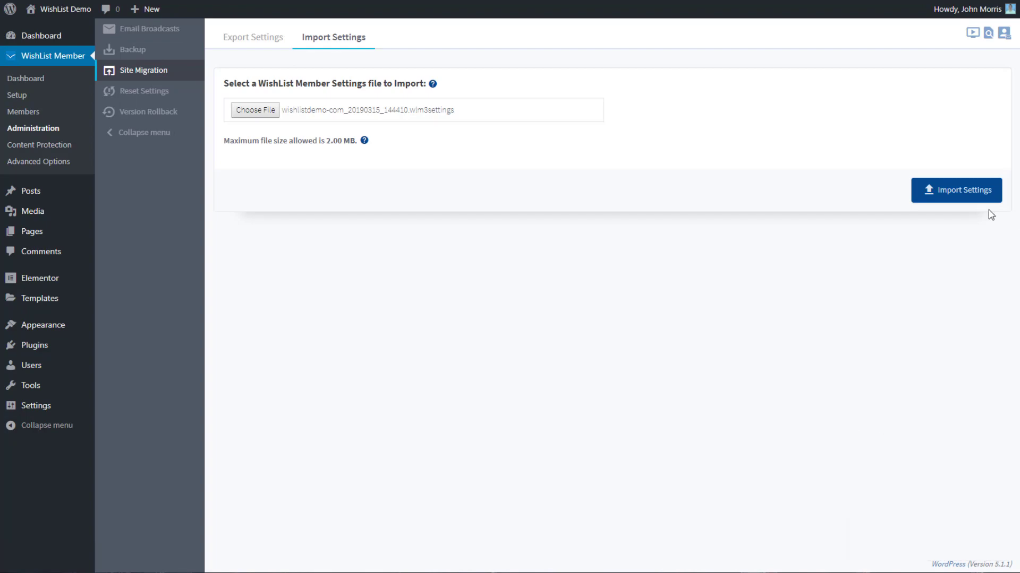
pyautogui.moveTo(725, 310)
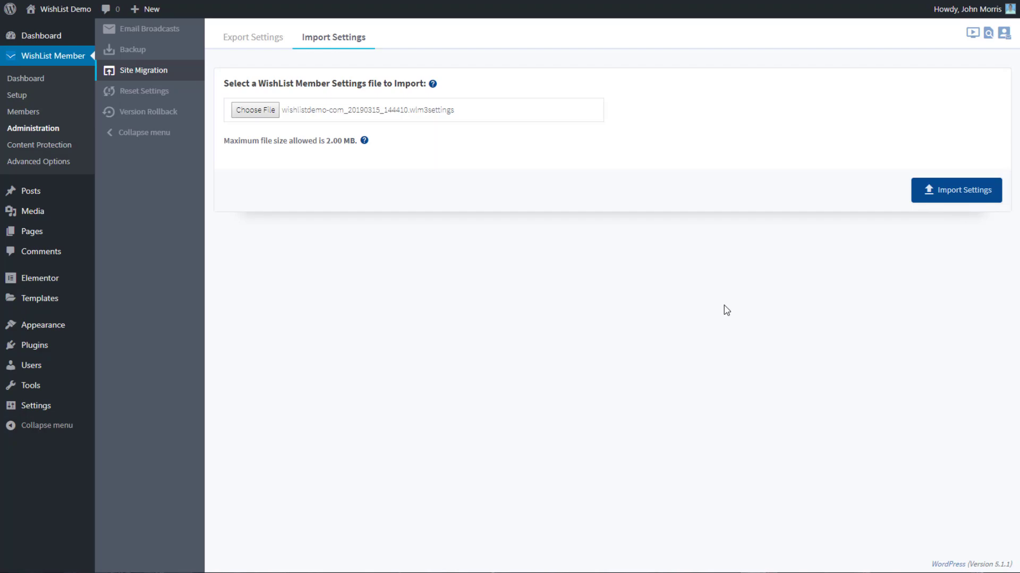